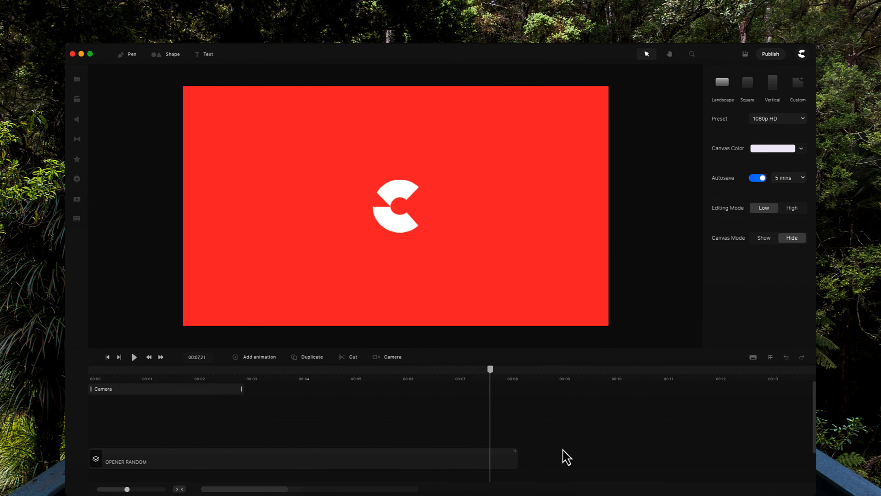
pyautogui.moveTo(488, 426)
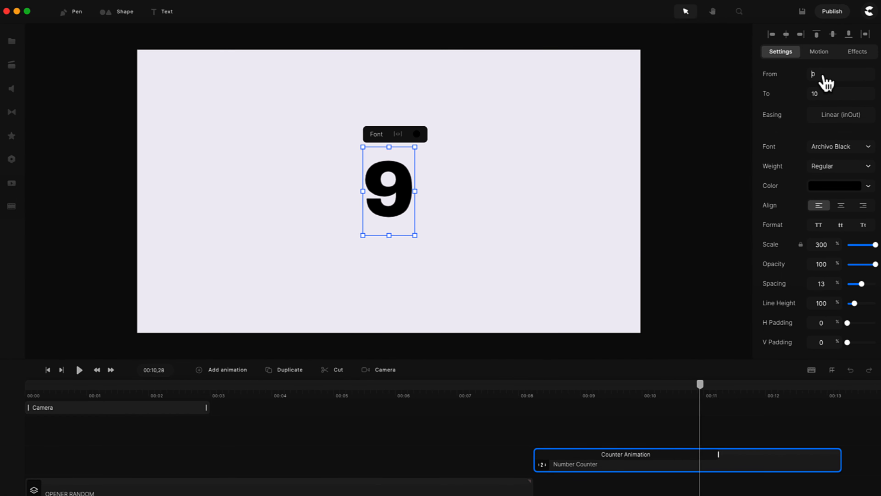
# Set the Number Counter to run from 100 down to 0 and preview the countdown
pyautogui.write('100')
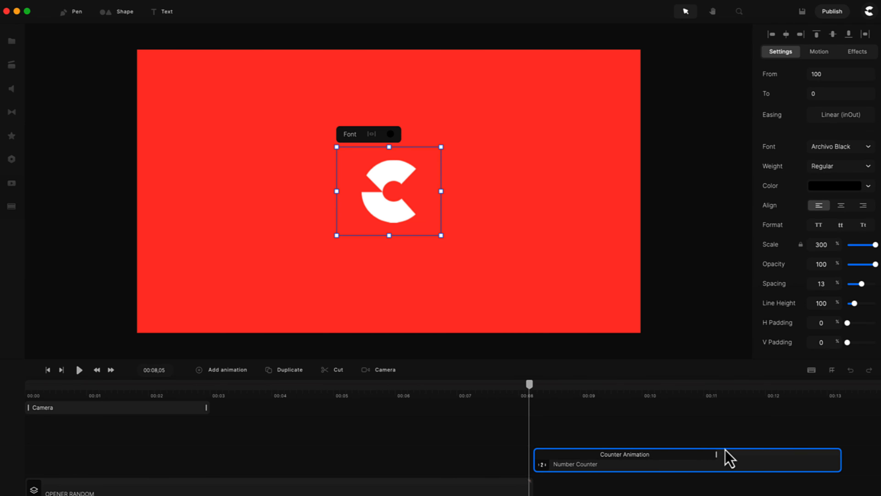
pyautogui.click(78, 369)
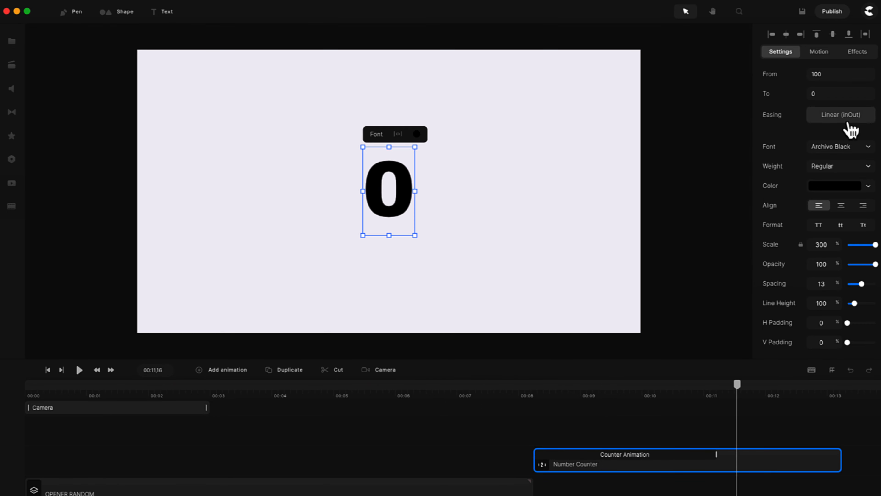
pyautogui.click(840, 115)
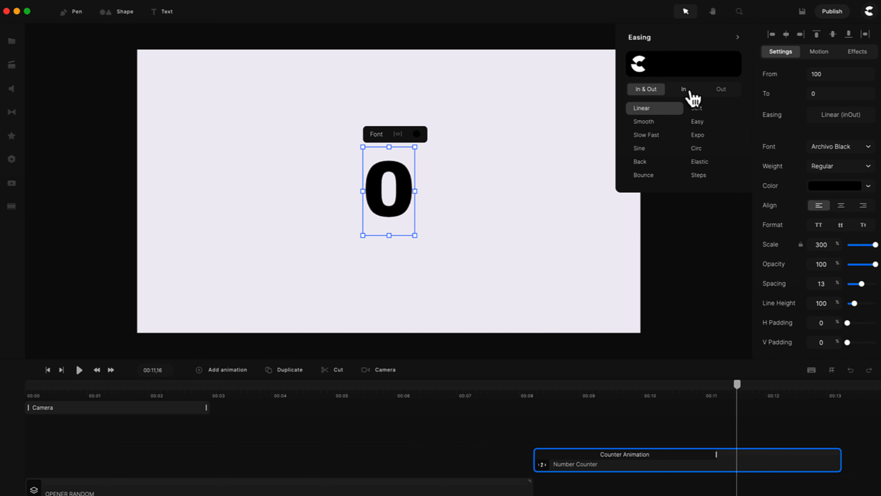
# Choose the Smooth curve under the Out easing category and play back the countdown
pyautogui.click(721, 88)
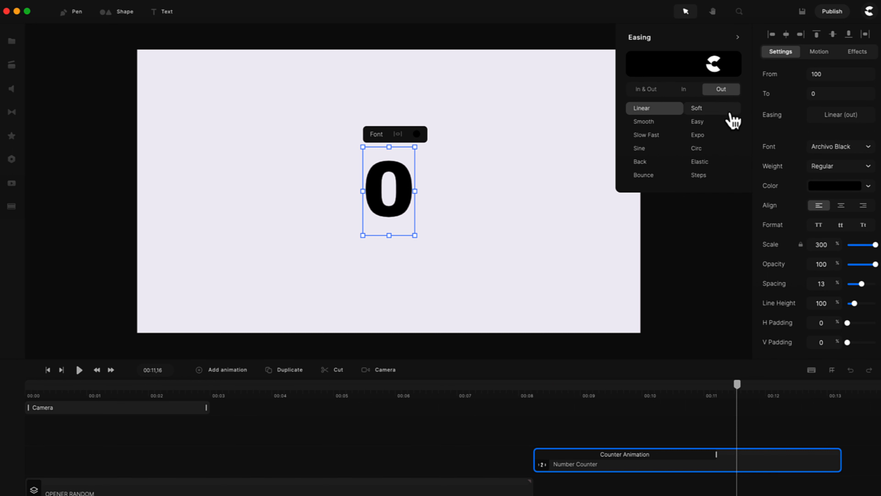
pyautogui.moveTo(654, 121)
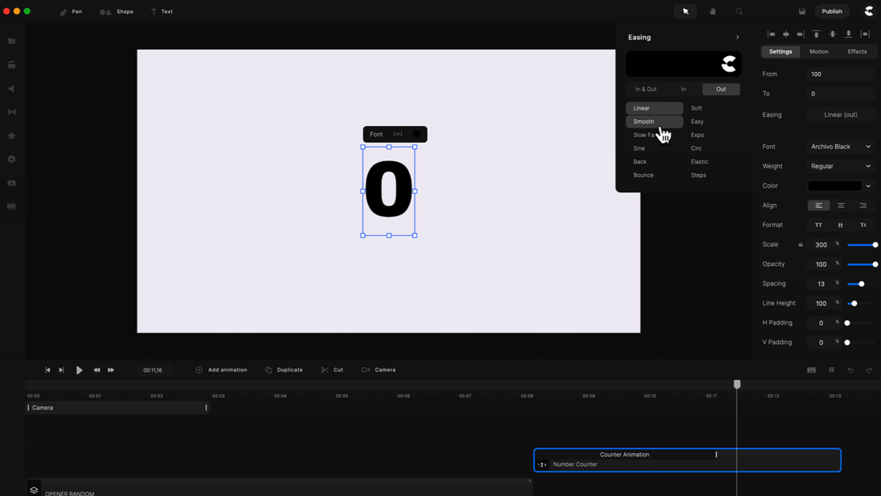
pyautogui.click(654, 121)
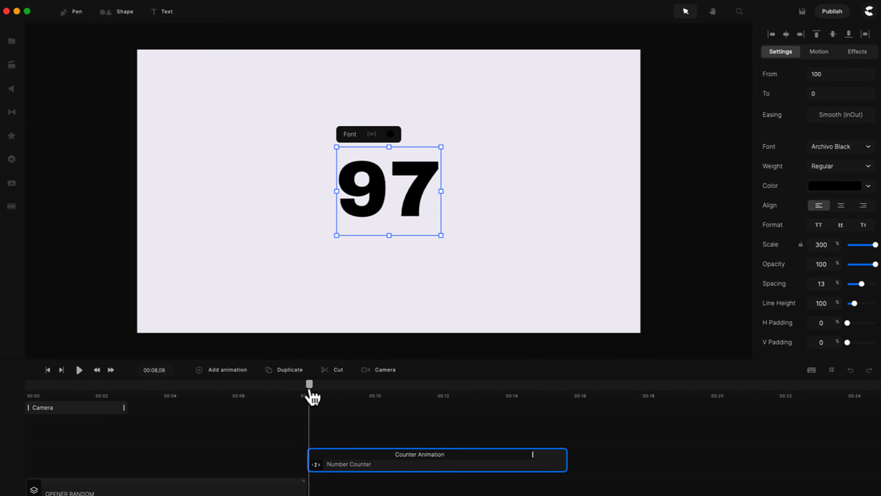
pyautogui.click(79, 369)
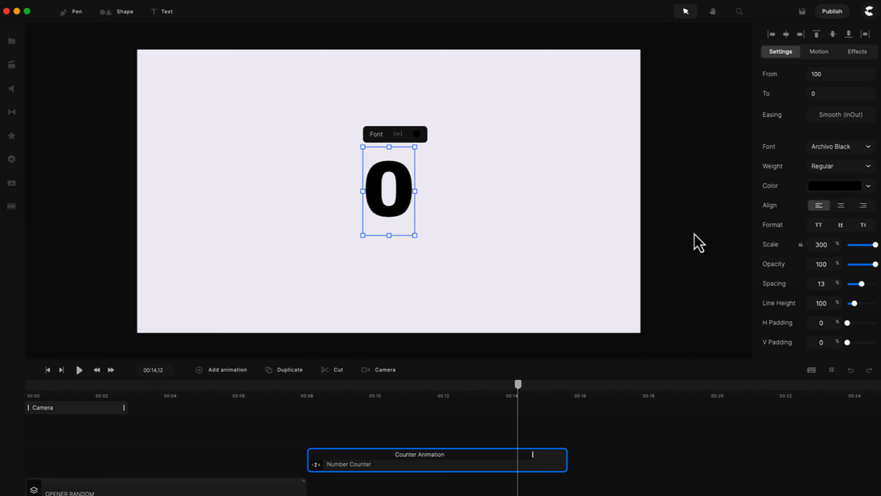
pyautogui.moveTo(860, 153)
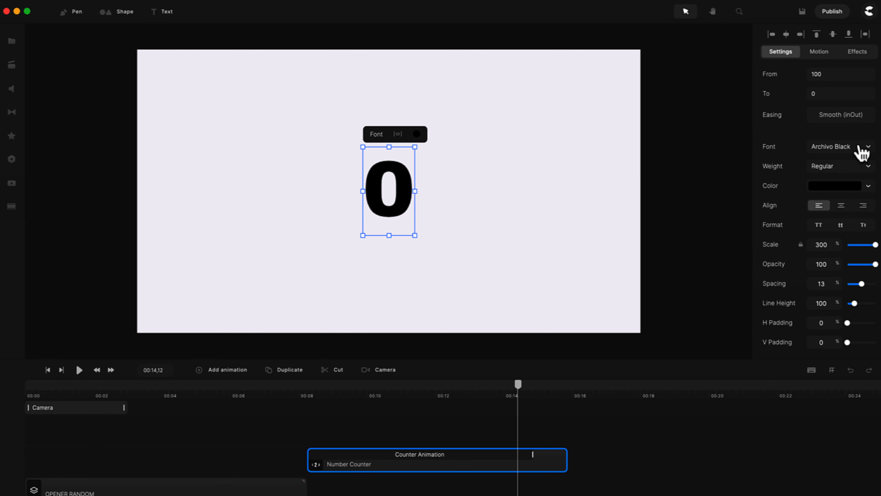
# Bring up the Components library from the left sidebar
pyautogui.scroll(-3)
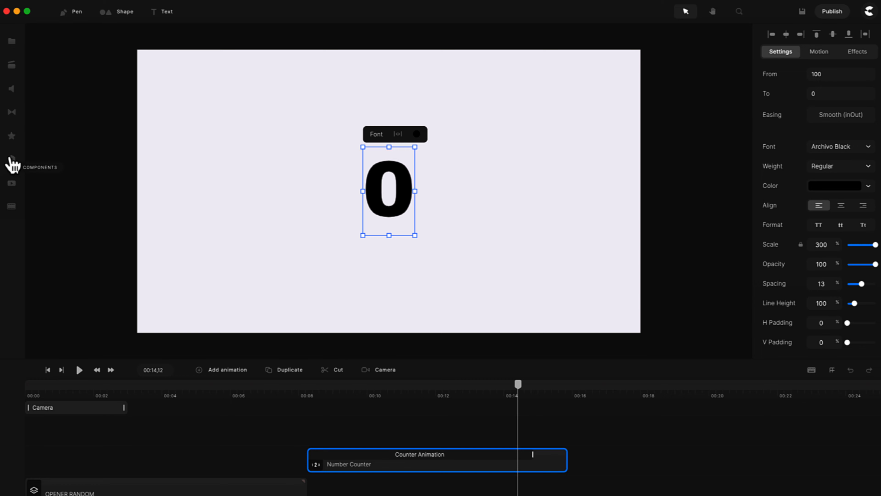
pyautogui.click(11, 159)
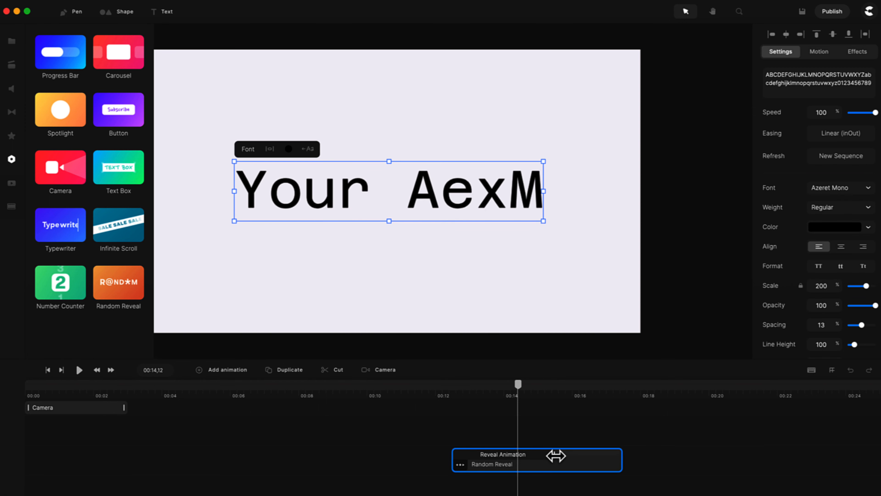
# Make the Random Reveal read UPDATE, scrambling through symbol characters, and preview it
pyautogui.write('Text')
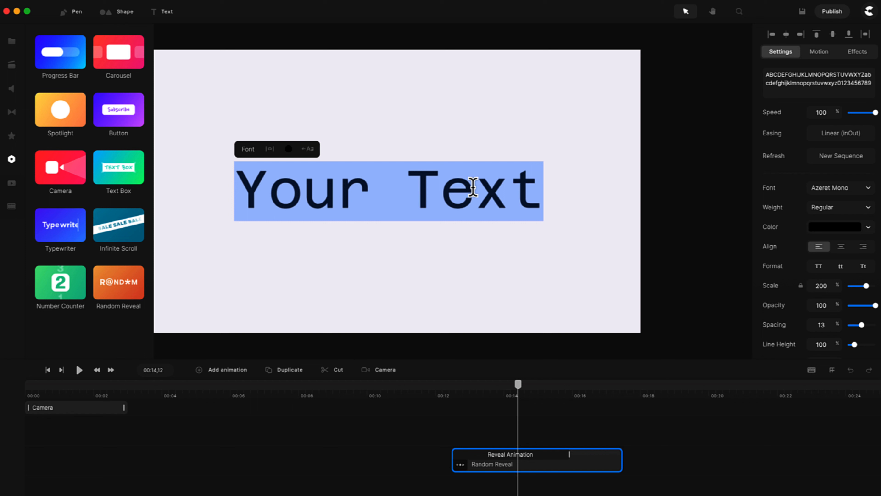
pyautogui.write('UPDATE')
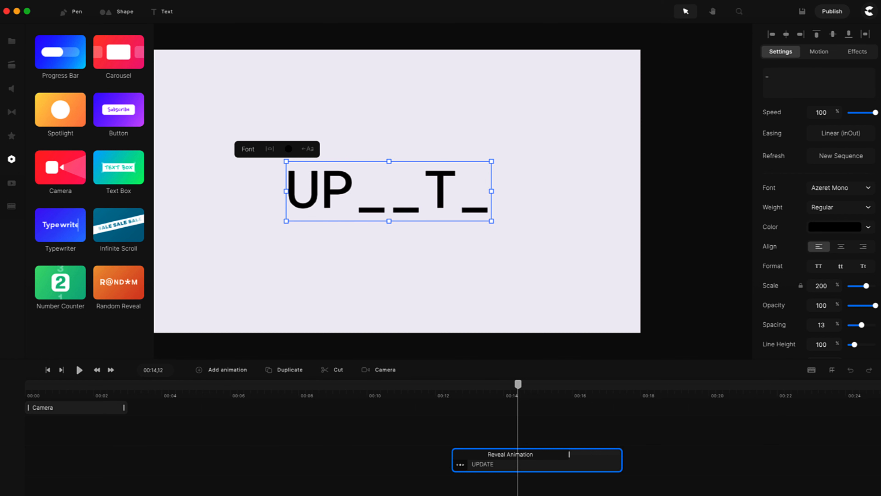
pyautogui.write('1')
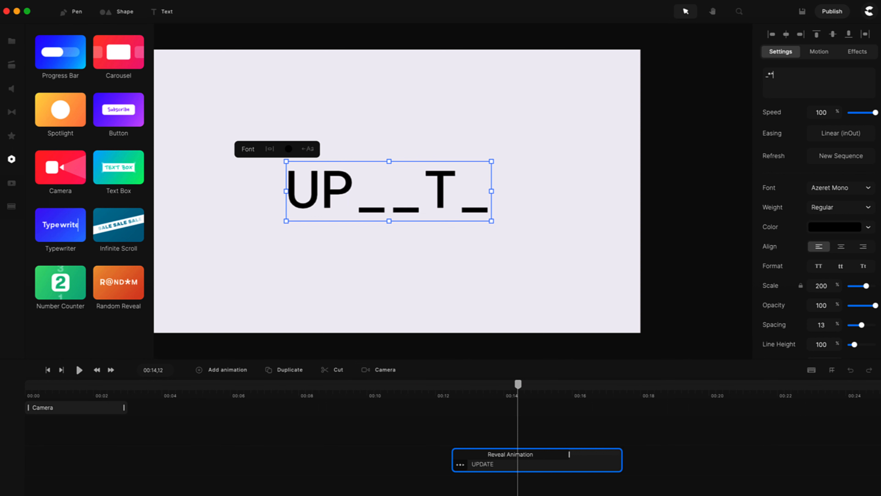
pyautogui.write('*')
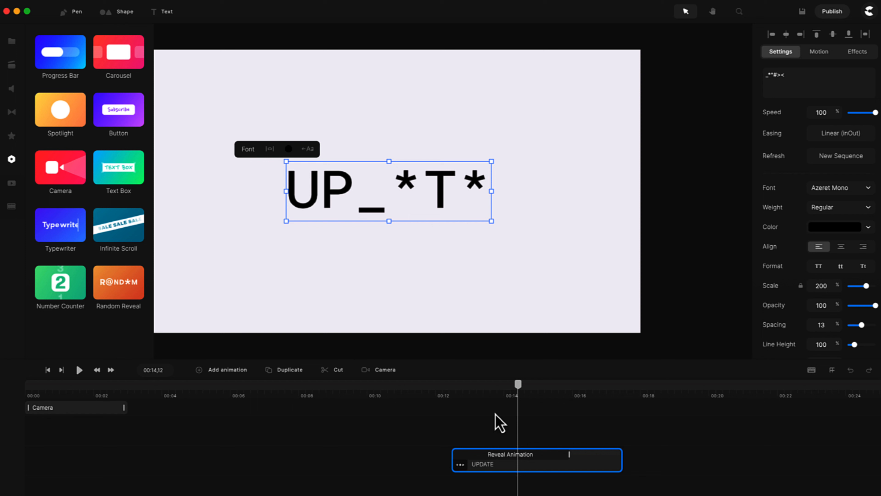
pyautogui.click(79, 369)
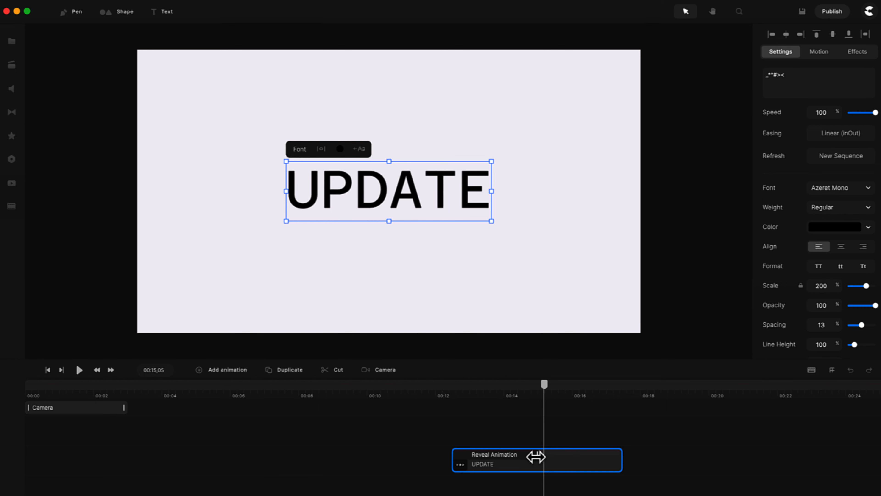
pyautogui.moveTo(804, 75)
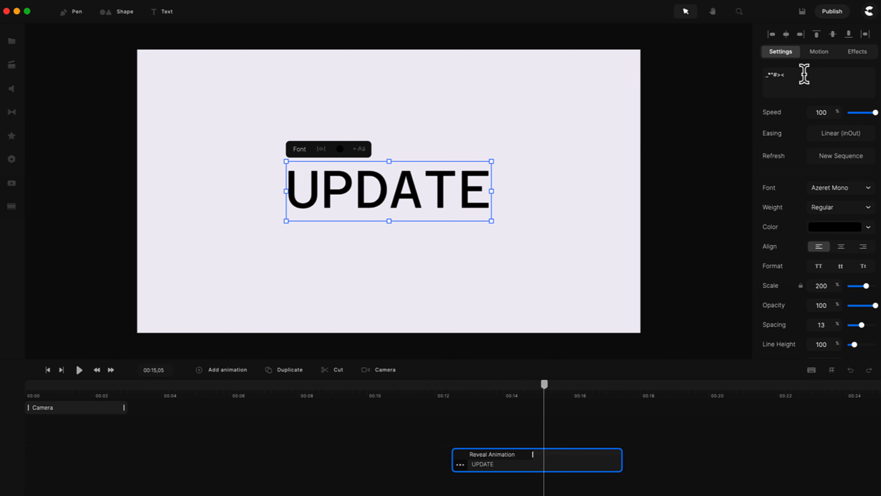
# Scrub and play through the UPDATE reveal clip to review the scramble
pyautogui.write('&%')
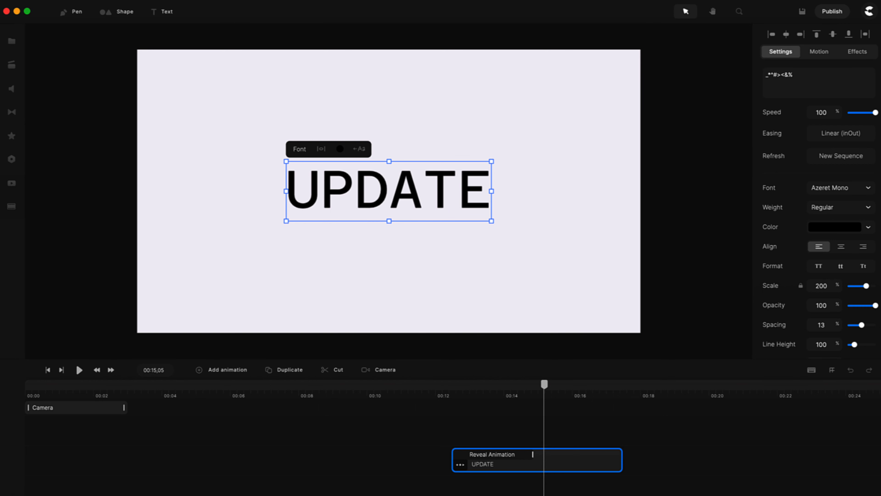
pyautogui.moveTo(842, 133)
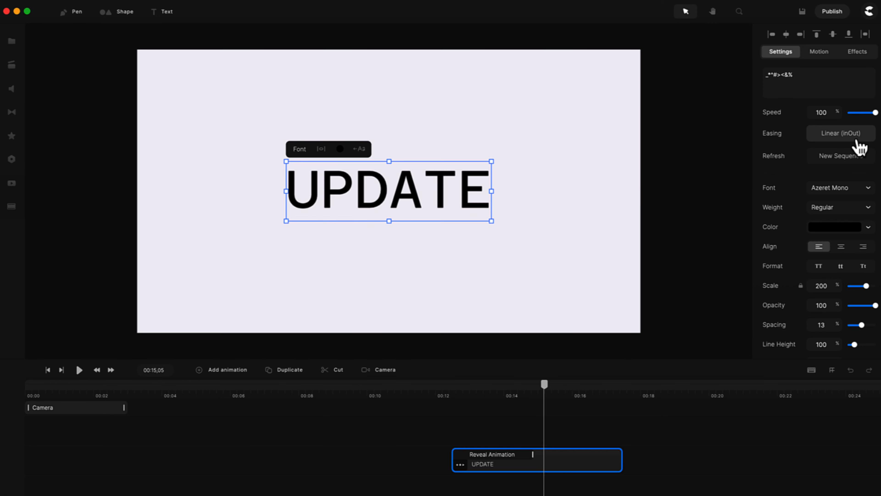
pyautogui.moveTo(544, 384); pyautogui.dragTo(479, 384)
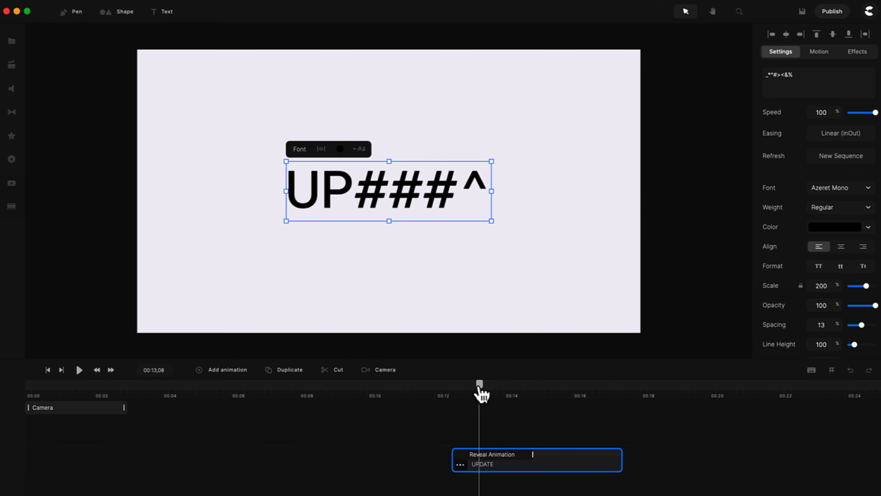
pyautogui.moveTo(481, 384); pyautogui.dragTo(456, 384)
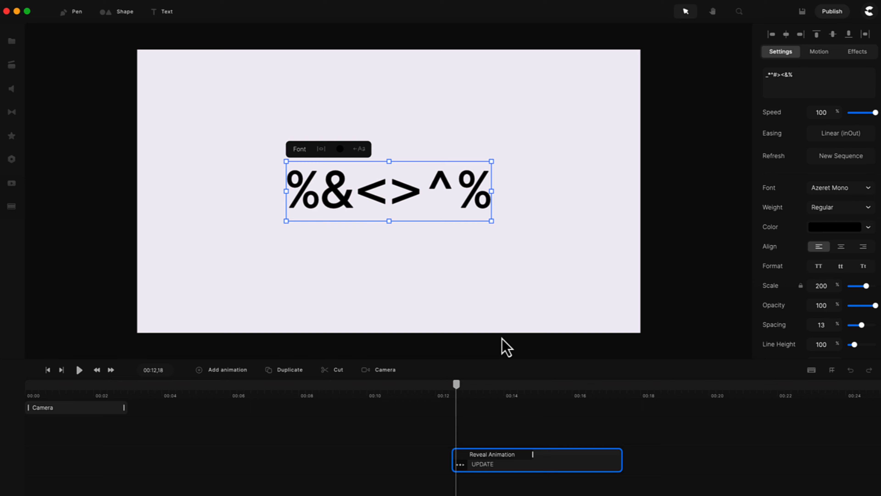
pyautogui.click(78, 369)
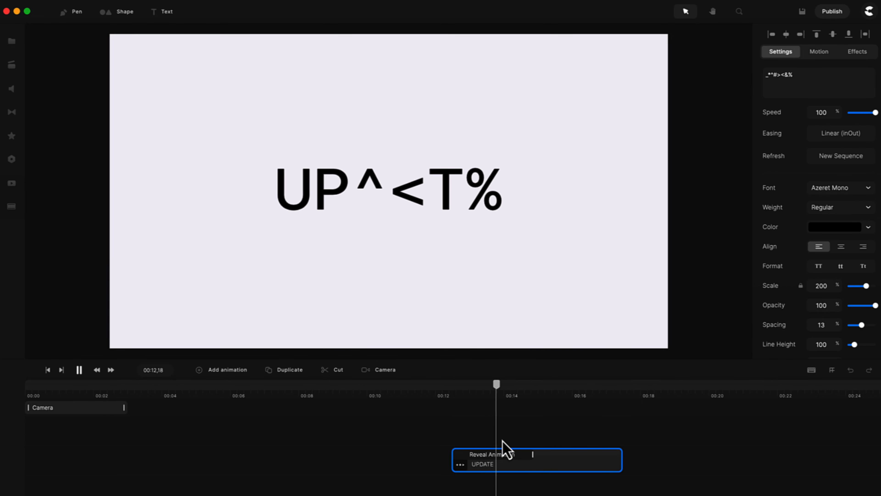
pyautogui.click(841, 156)
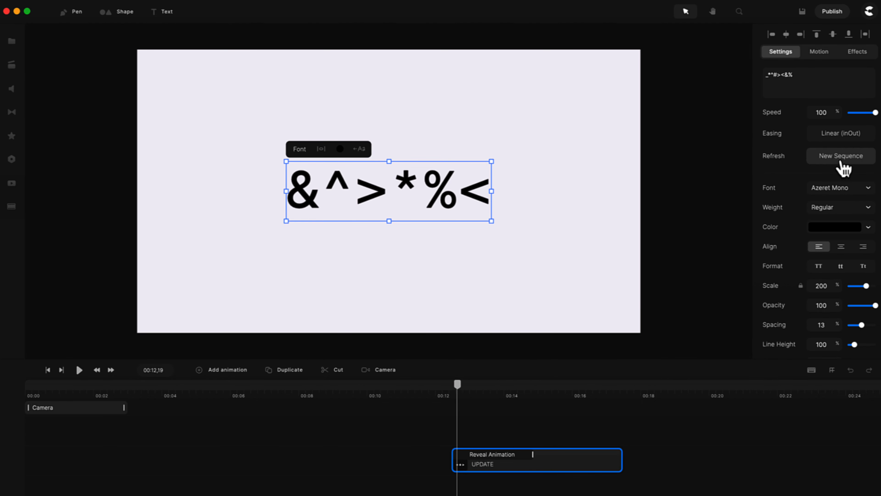
# Generate two fresh random character sequences with New Sequence
pyautogui.click(840, 156)
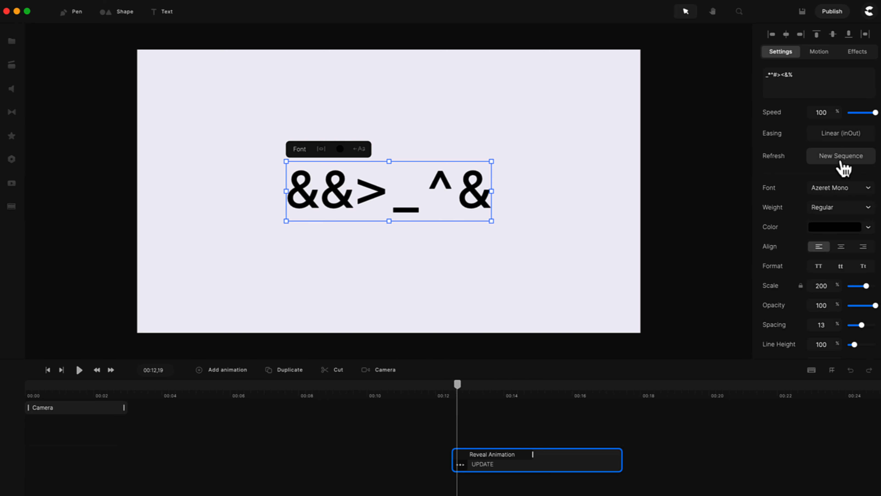
pyautogui.click(840, 155)
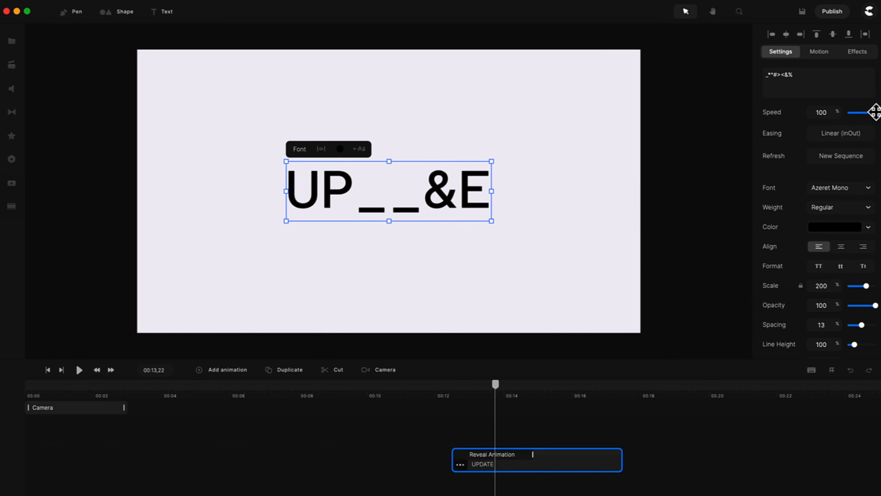
# Lower the reveal Speed slider to 40% and play the slower scramble
pyautogui.moveTo(859, 112); pyautogui.dragTo(854, 112)
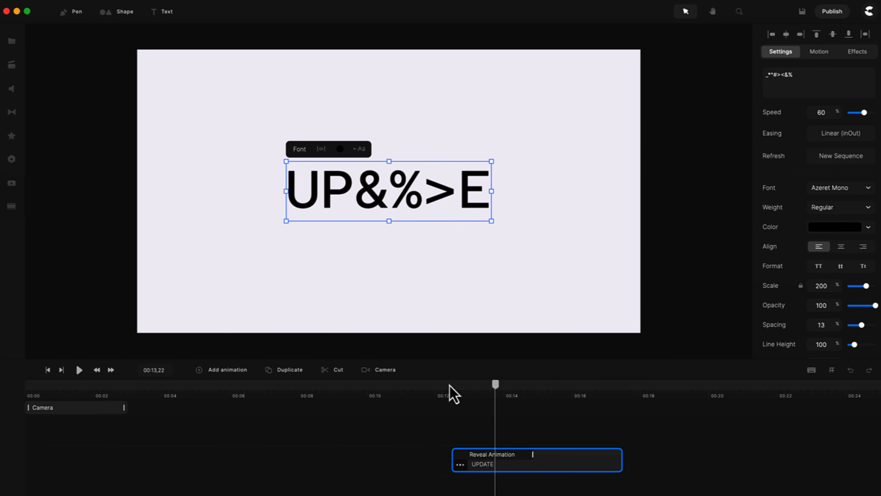
pyautogui.click(79, 369)
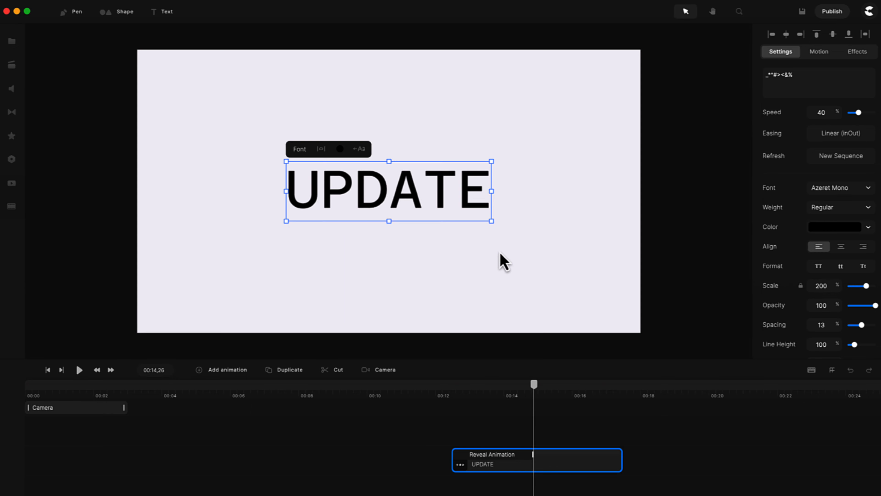
pyautogui.moveTo(554, 196)
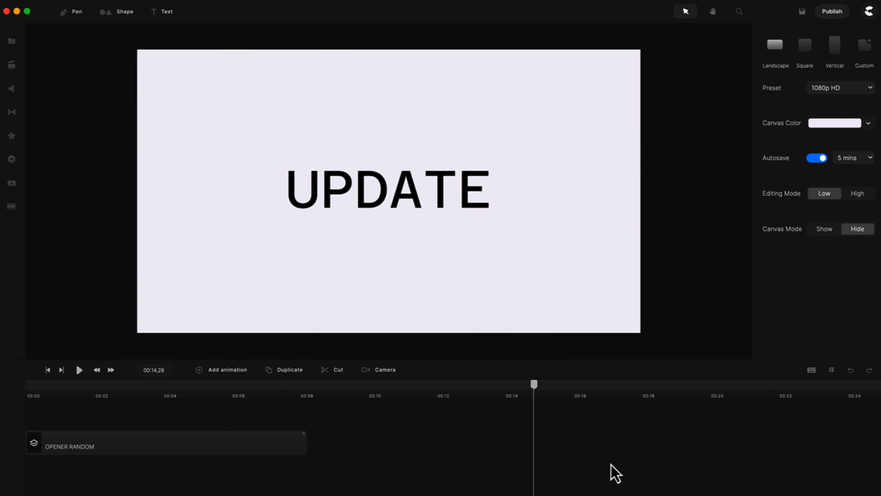
pyautogui.moveTo(689, 443)
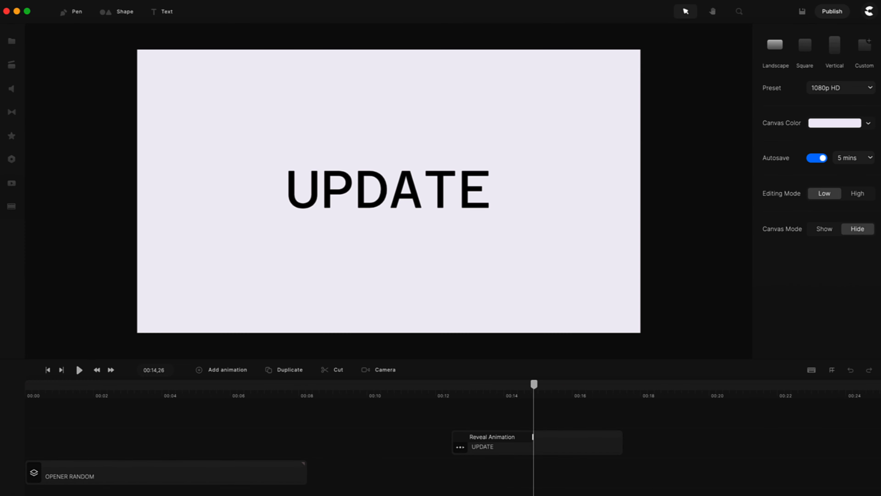
pyautogui.click(379, 369)
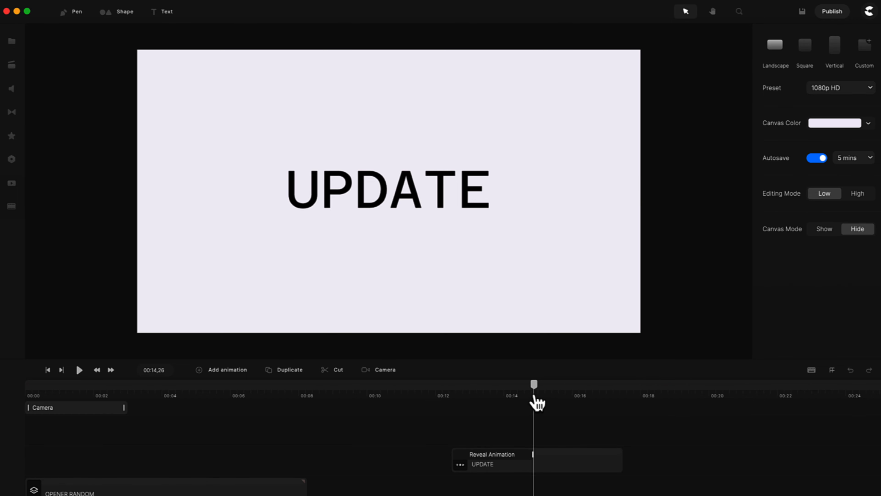
pyautogui.moveTo(534, 384); pyautogui.dragTo(455, 384)
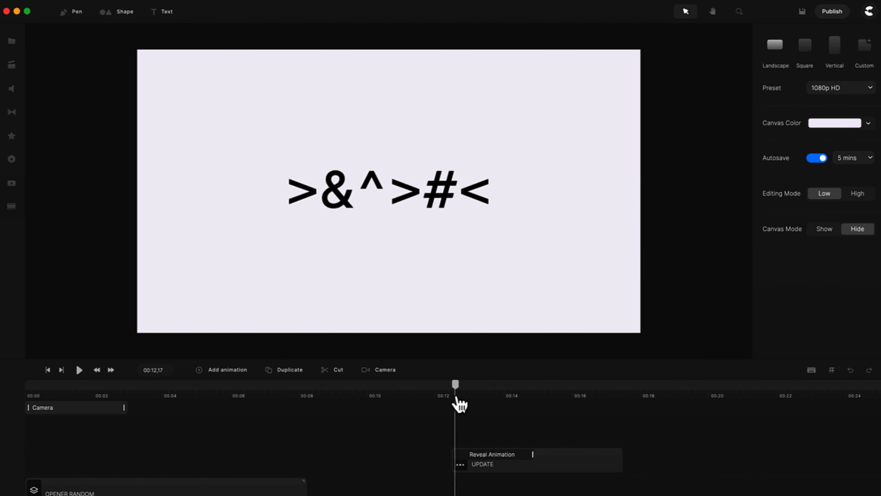
pyautogui.moveTo(389, 474)
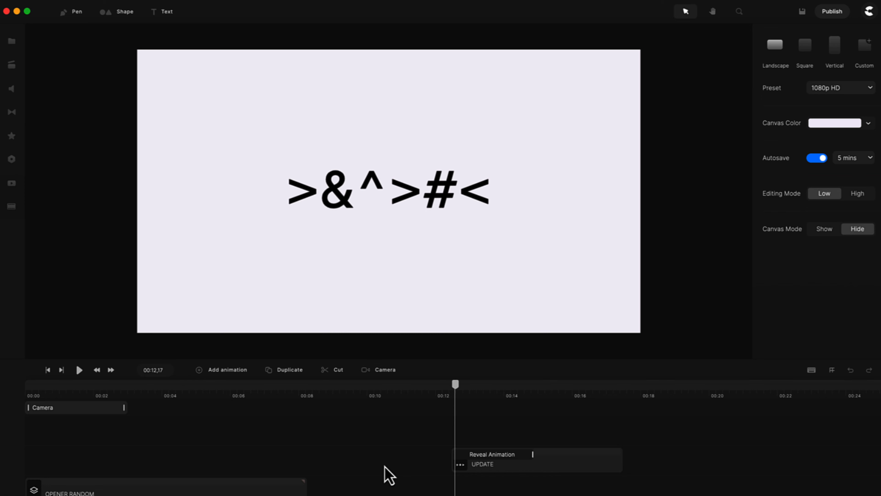
pyautogui.moveTo(128, 275)
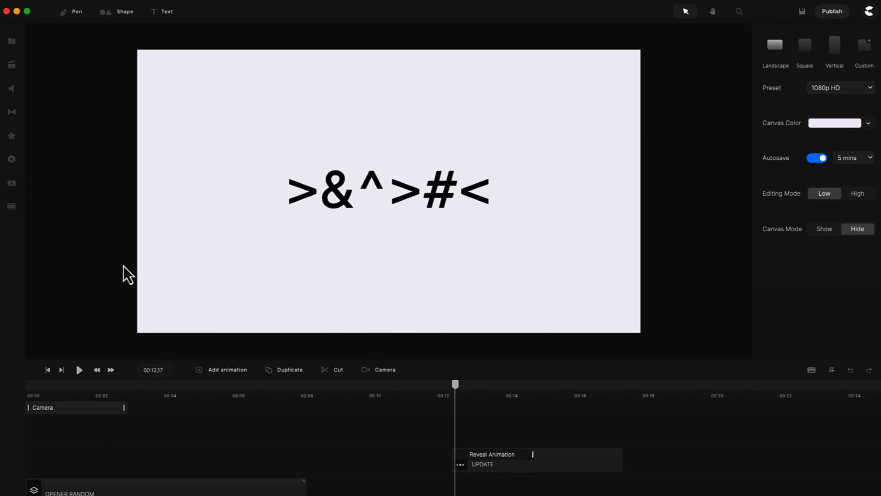
pyautogui.moveTo(271, 228)
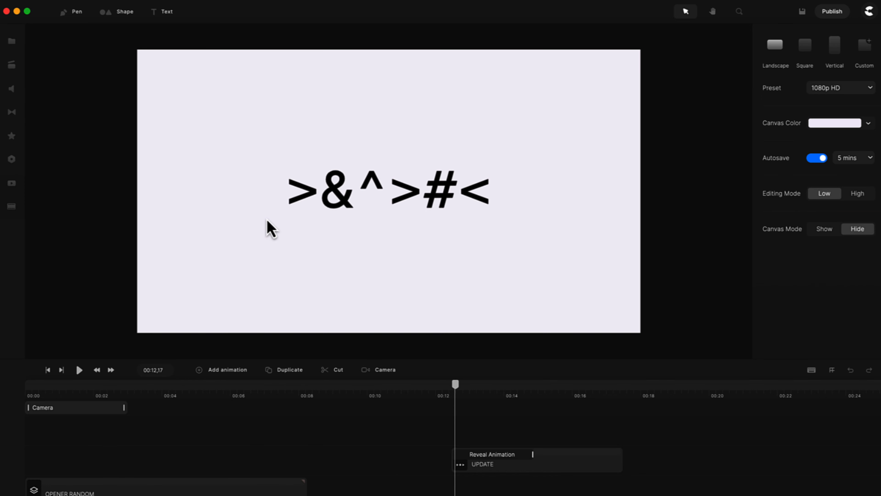